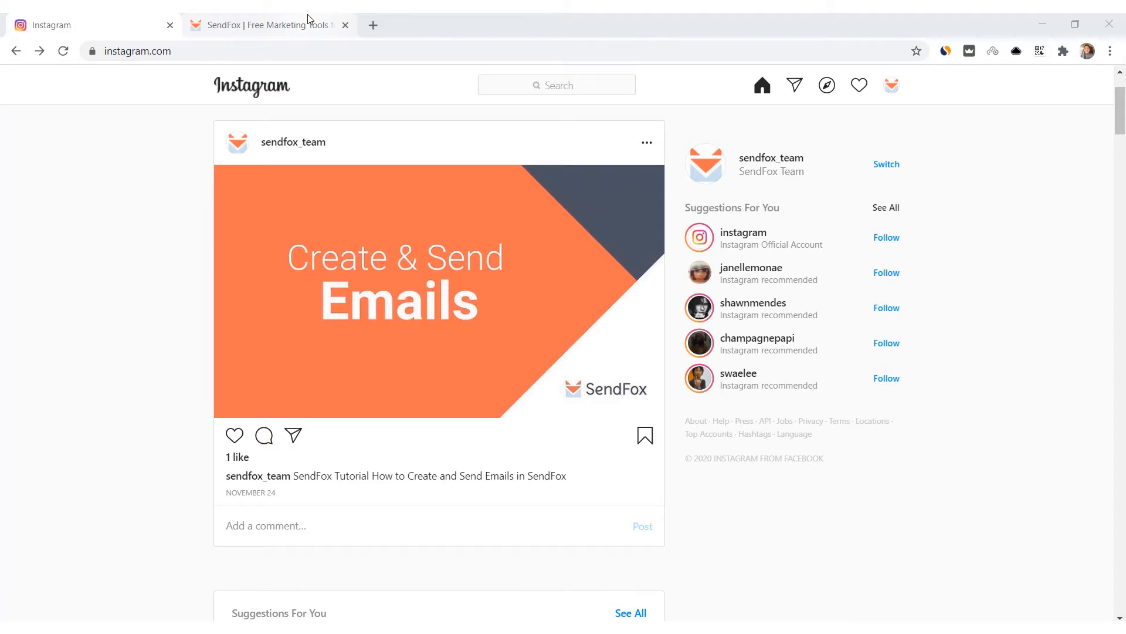
Step: Switch from Instagram to SendFox and go to the account Settings via the hamburger menu
click(266, 24)
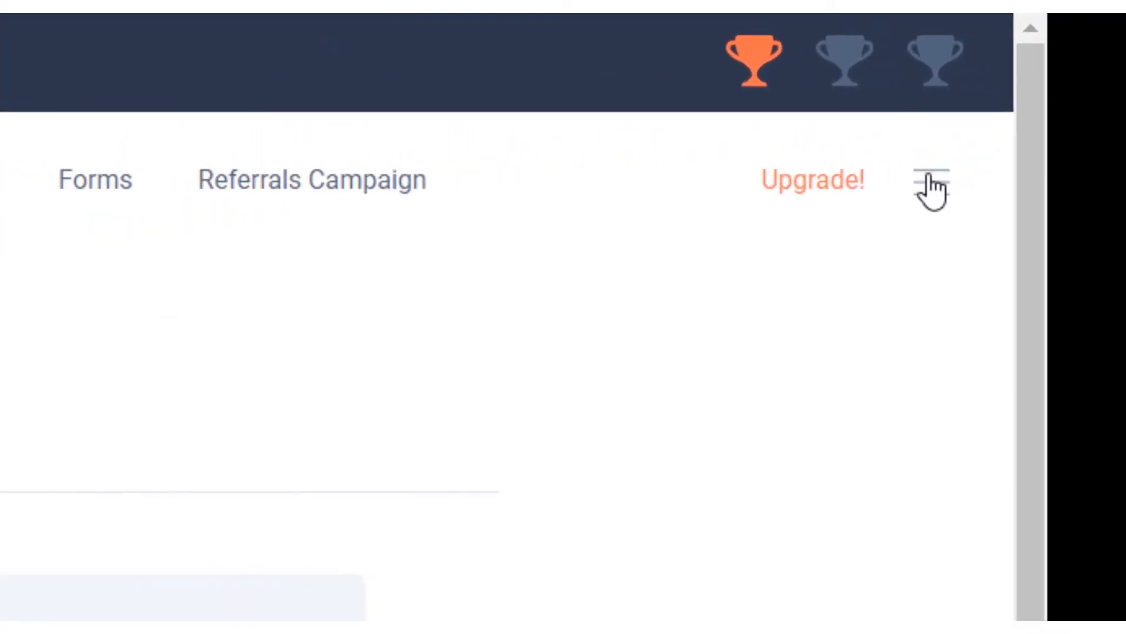
click(931, 180)
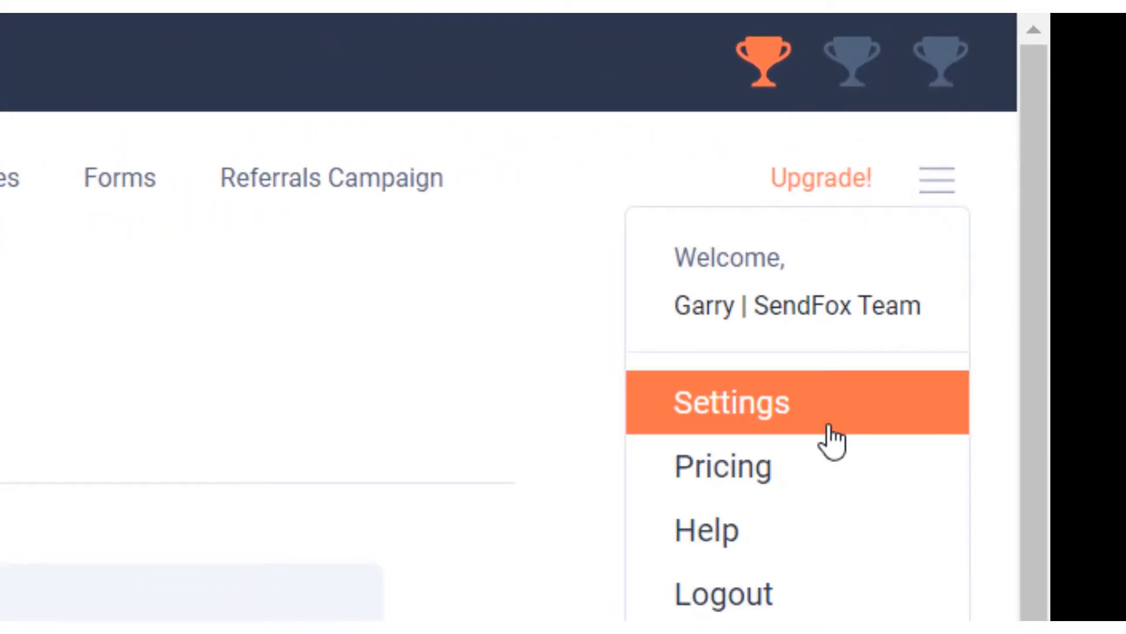
click(730, 403)
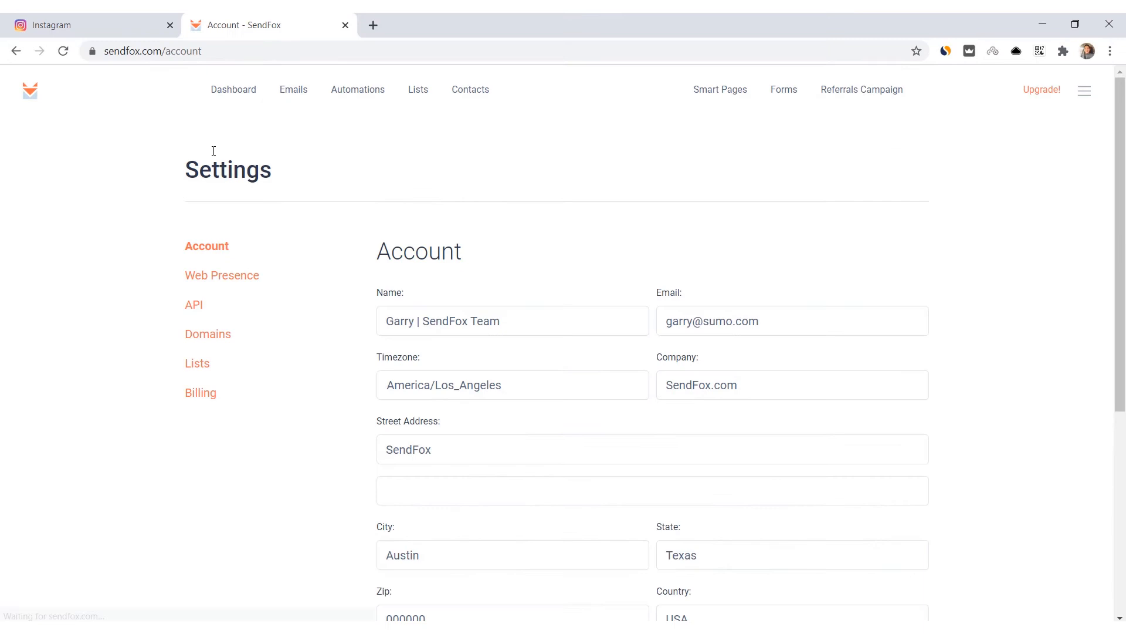
Step: In Web Presence settings, reconnect the Instagram Profile under Your Social Media
click(222, 275)
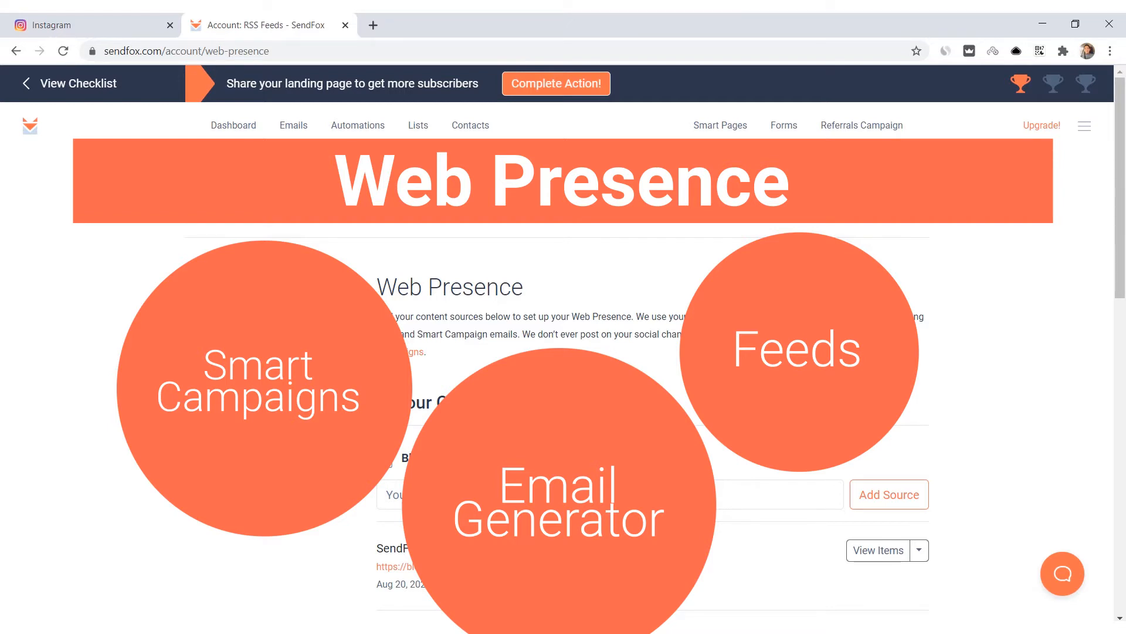
scroll(down, 3)
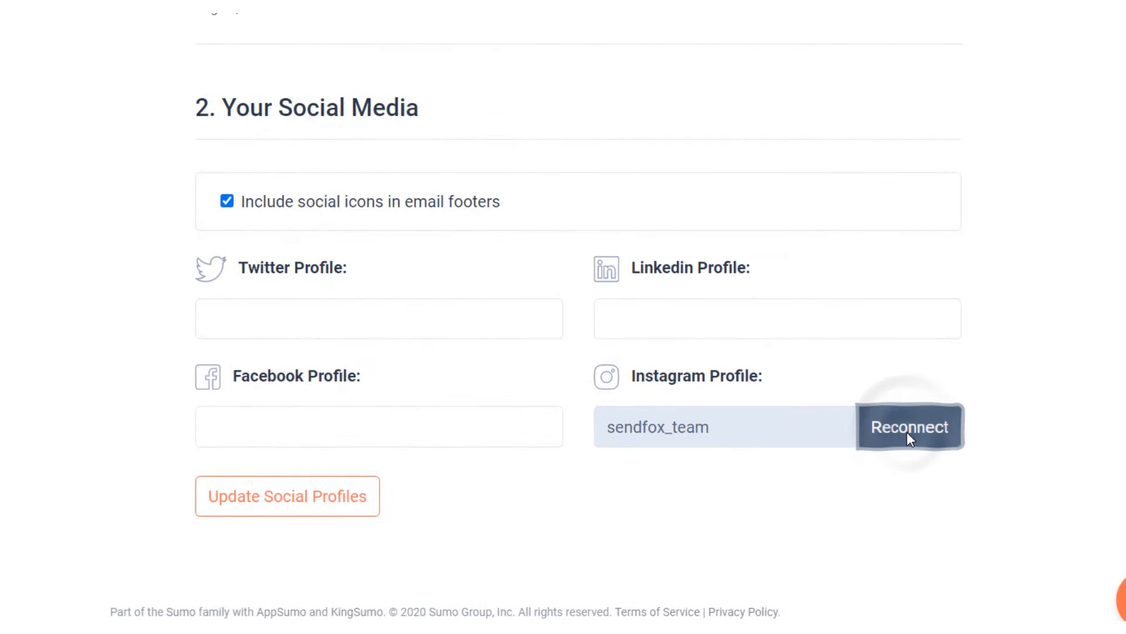
click(910, 427)
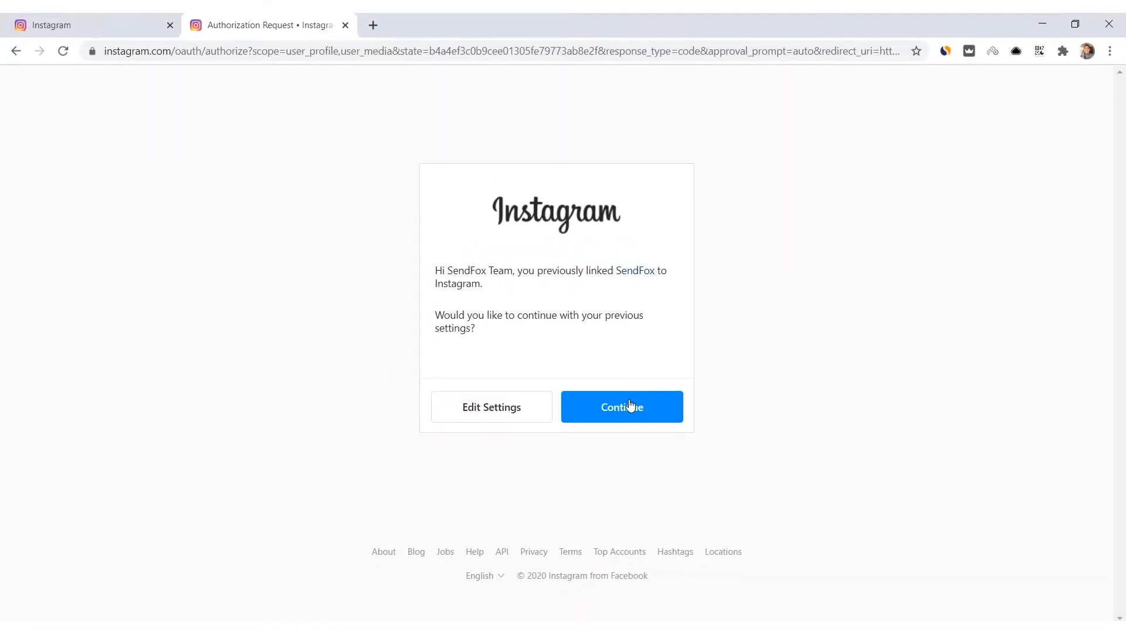
Step: Continue with previous settings on Instagram's authorization so sendfox_team is linked
click(622, 408)
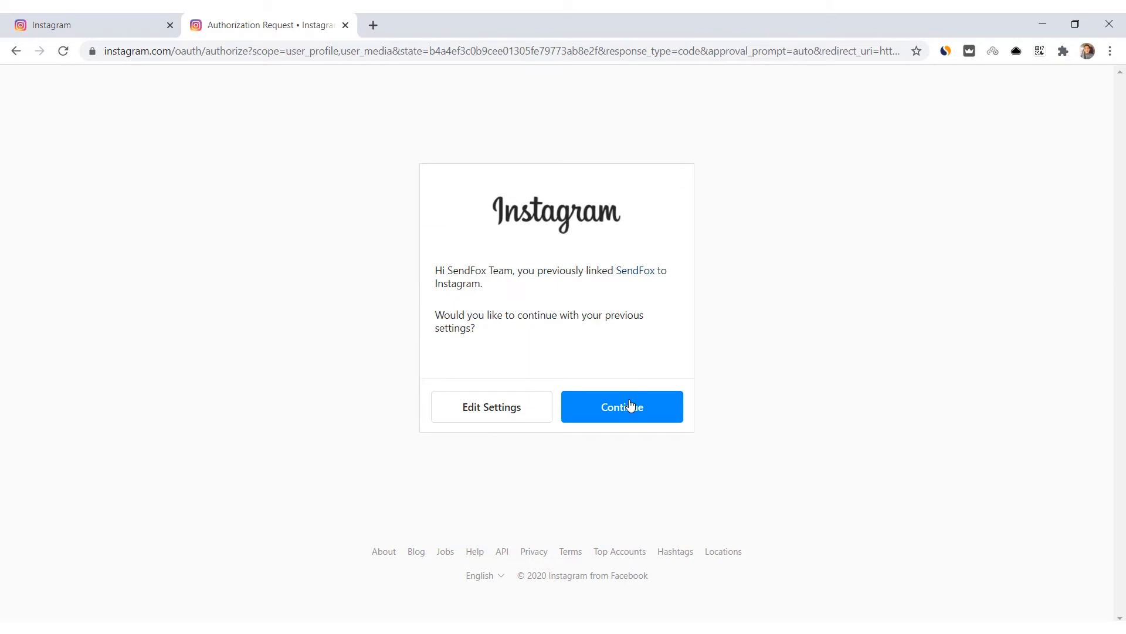
click(621, 408)
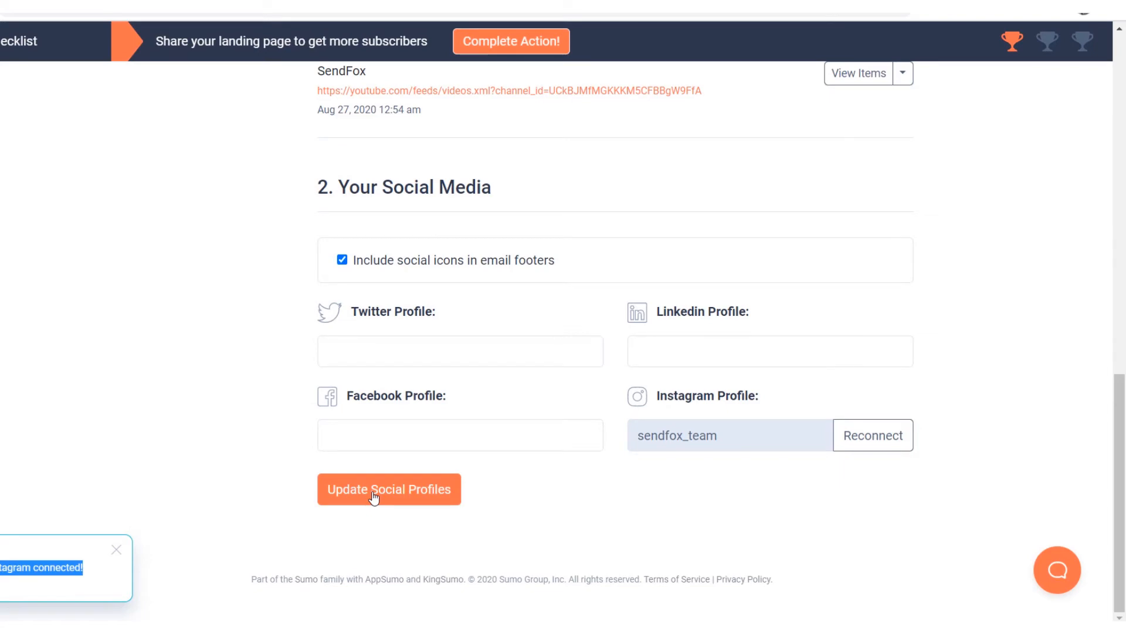
Step: Update Social Profiles with Instagram connected, then go to the Emails list
click(388, 489)
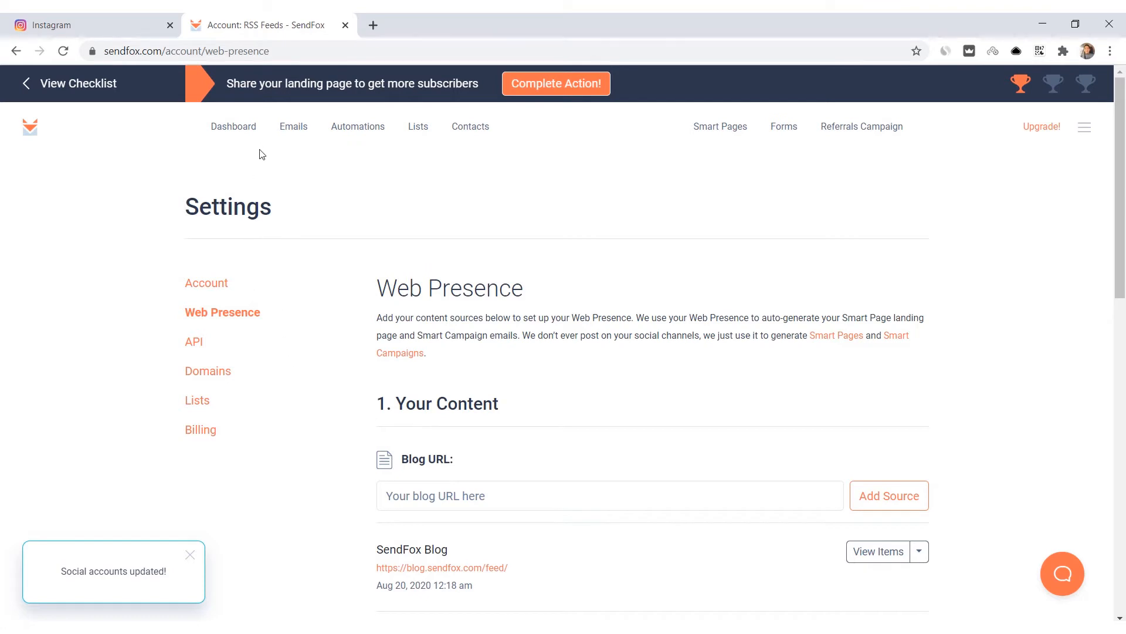
click(293, 126)
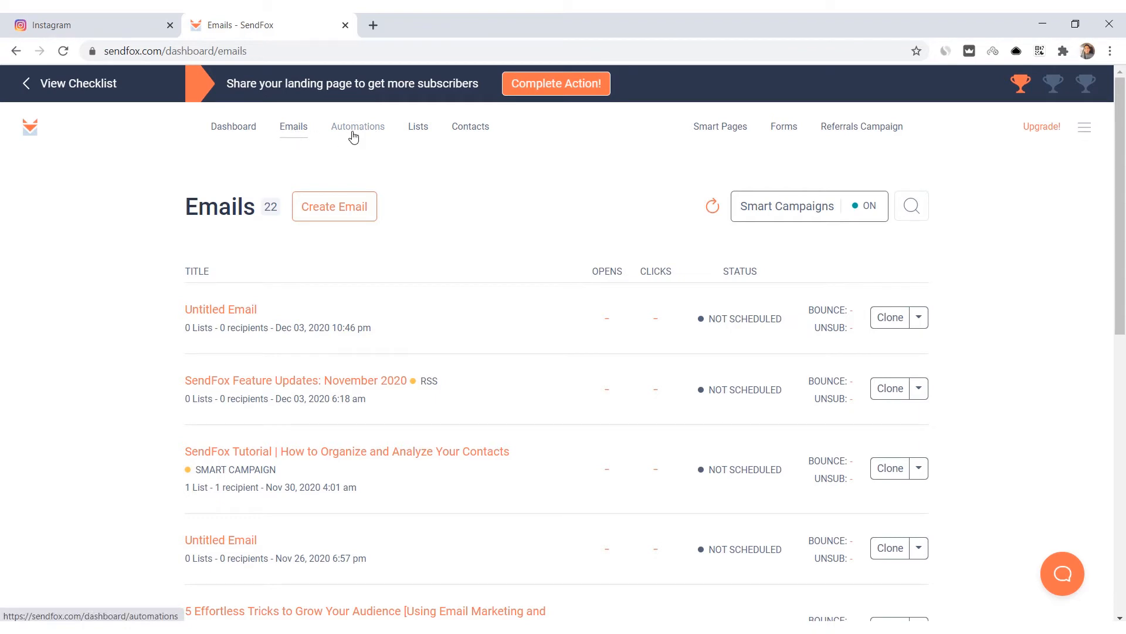
Step: From the Emails page, create a new email to open the blank composer
click(357, 127)
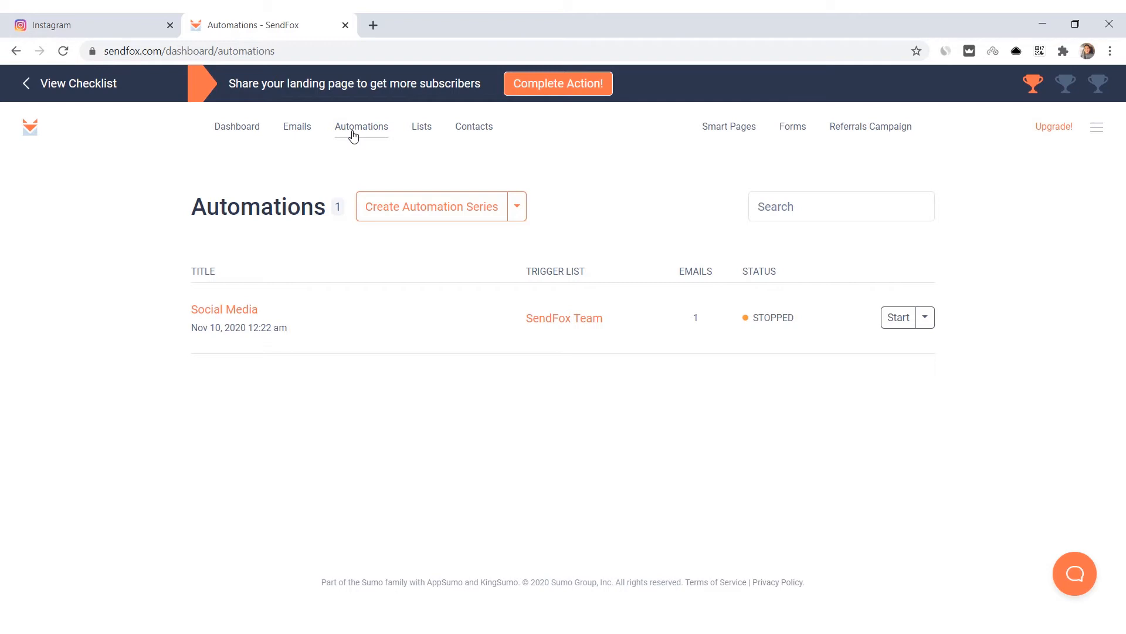
click(297, 127)
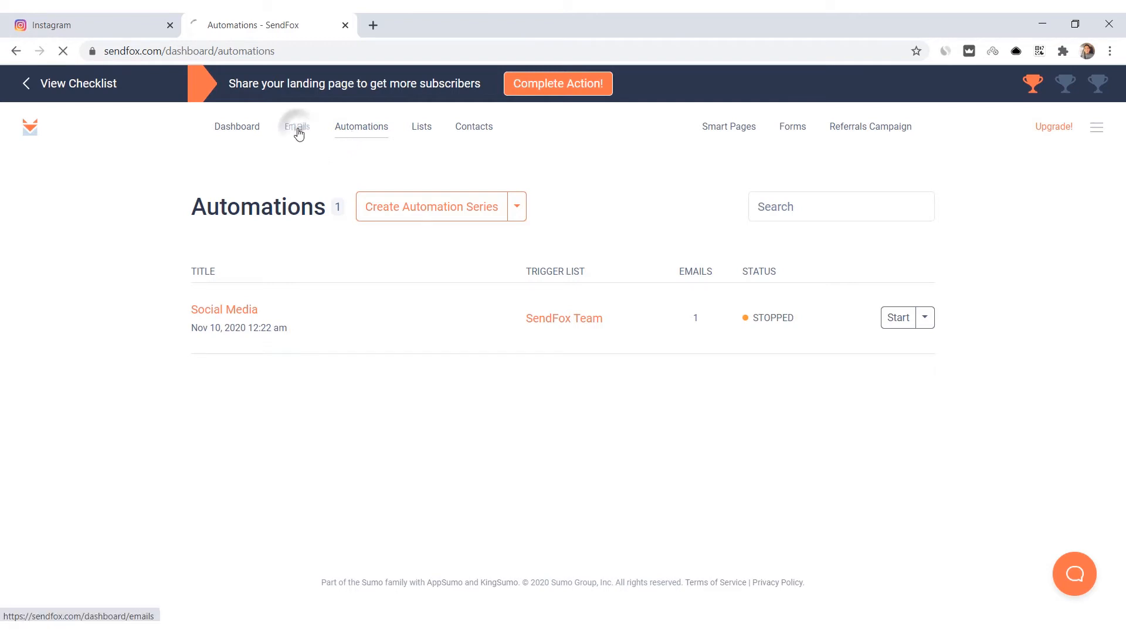
click(294, 127)
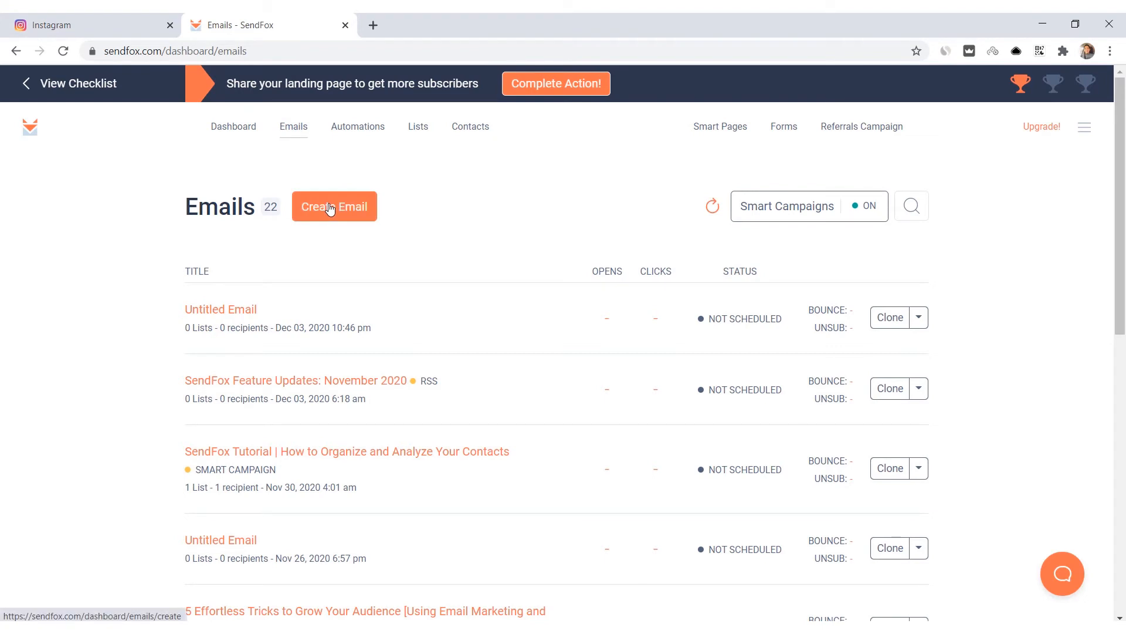
click(334, 206)
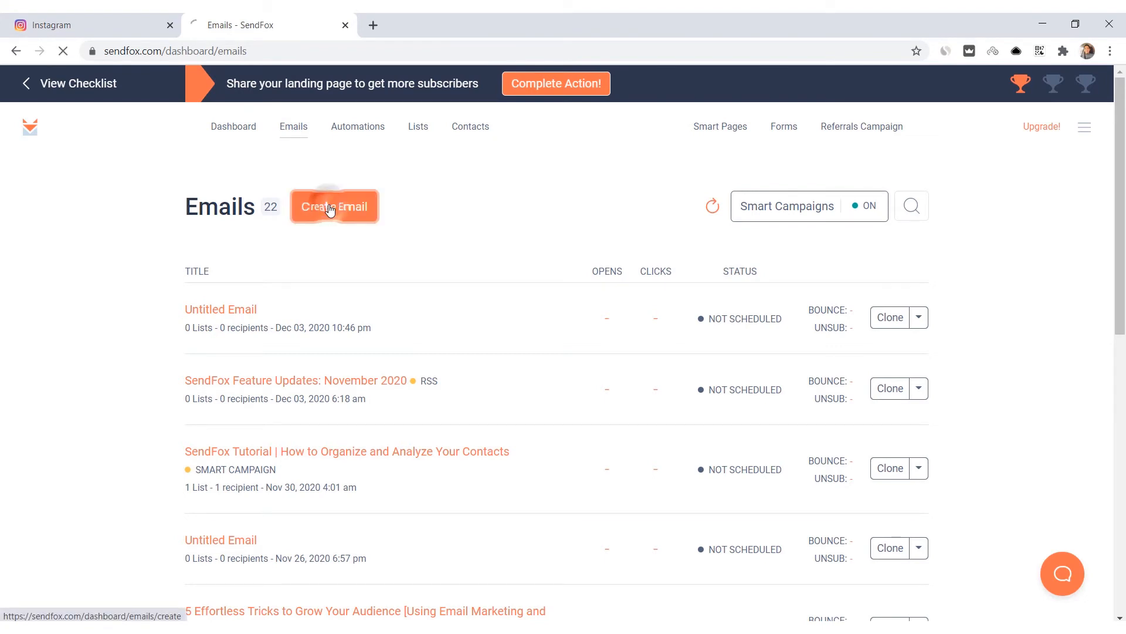
click(334, 207)
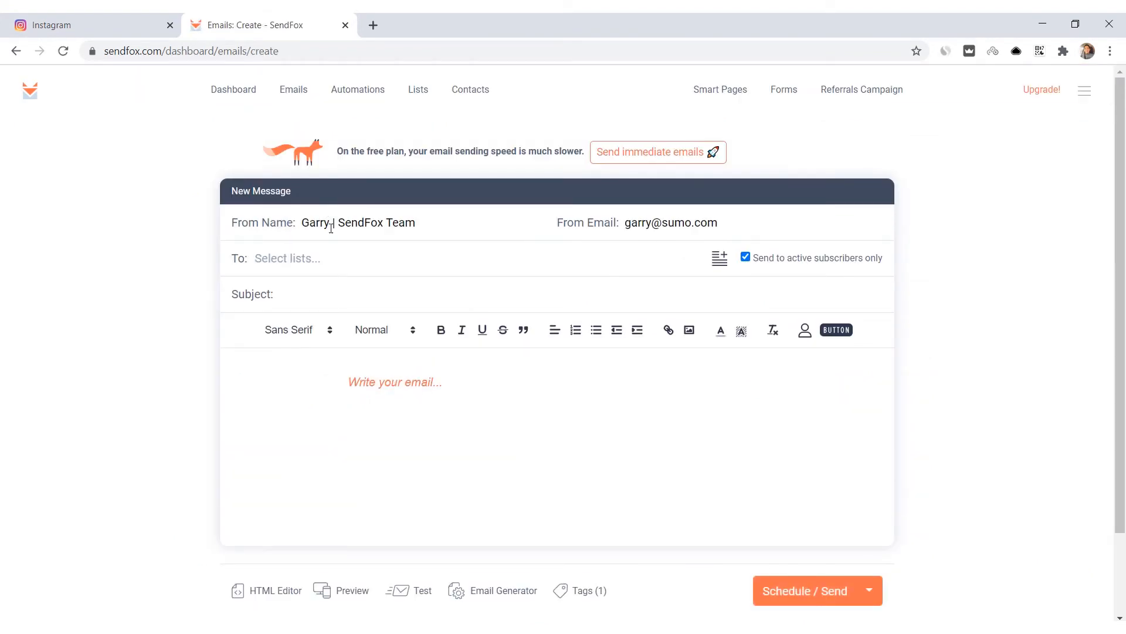
Step: Address the new email to the My Test Contacts (1) list
triple_click(356, 222)
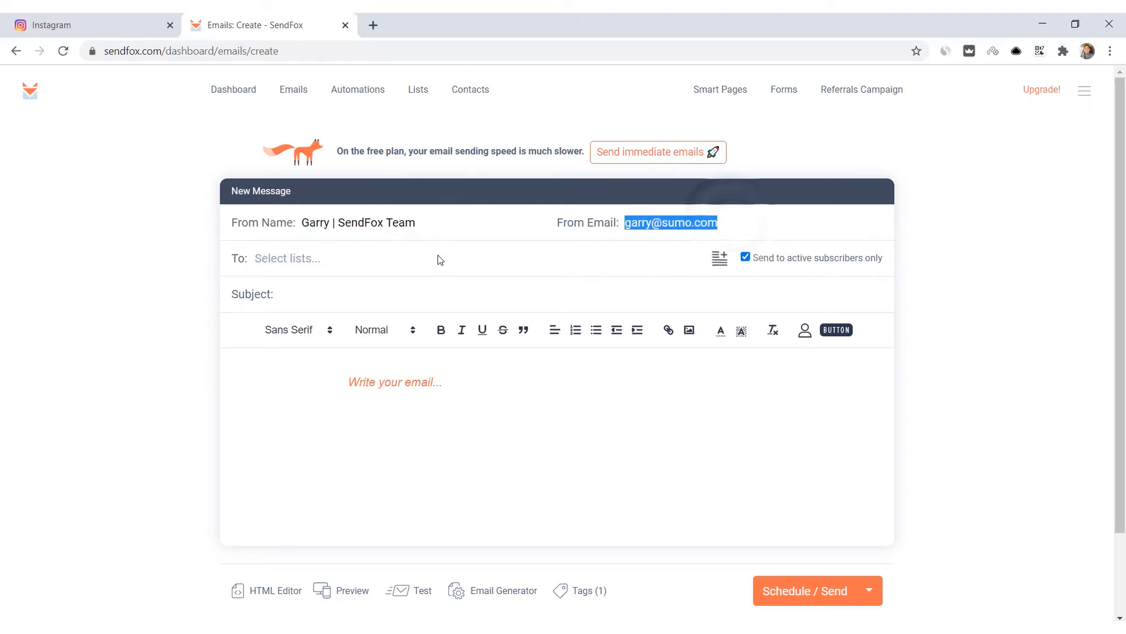
click(287, 258)
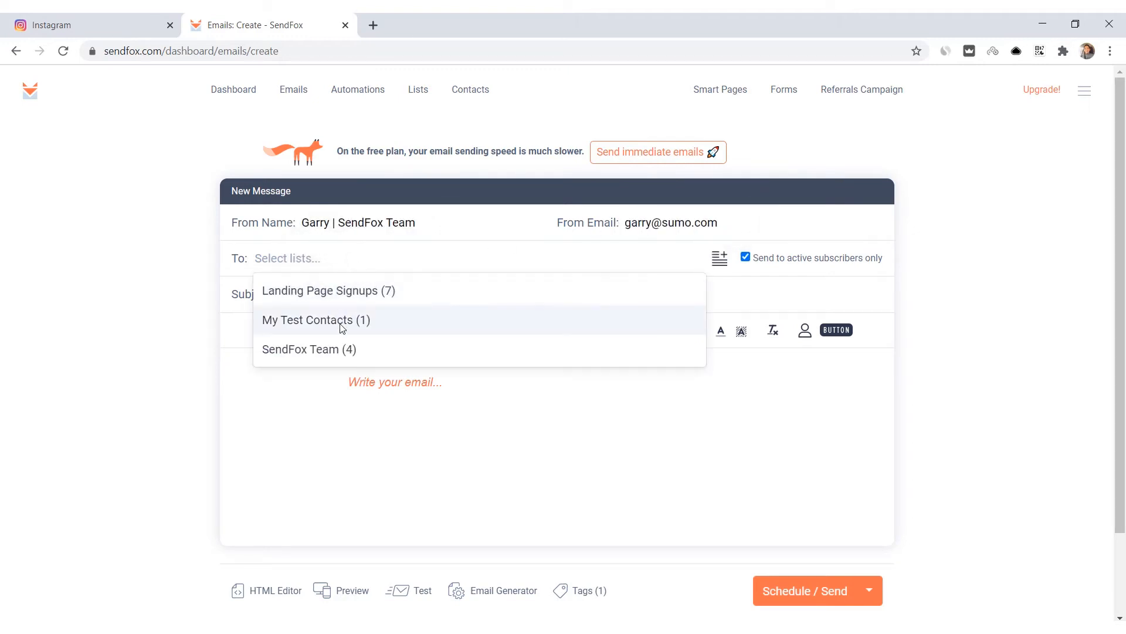
click(315, 319)
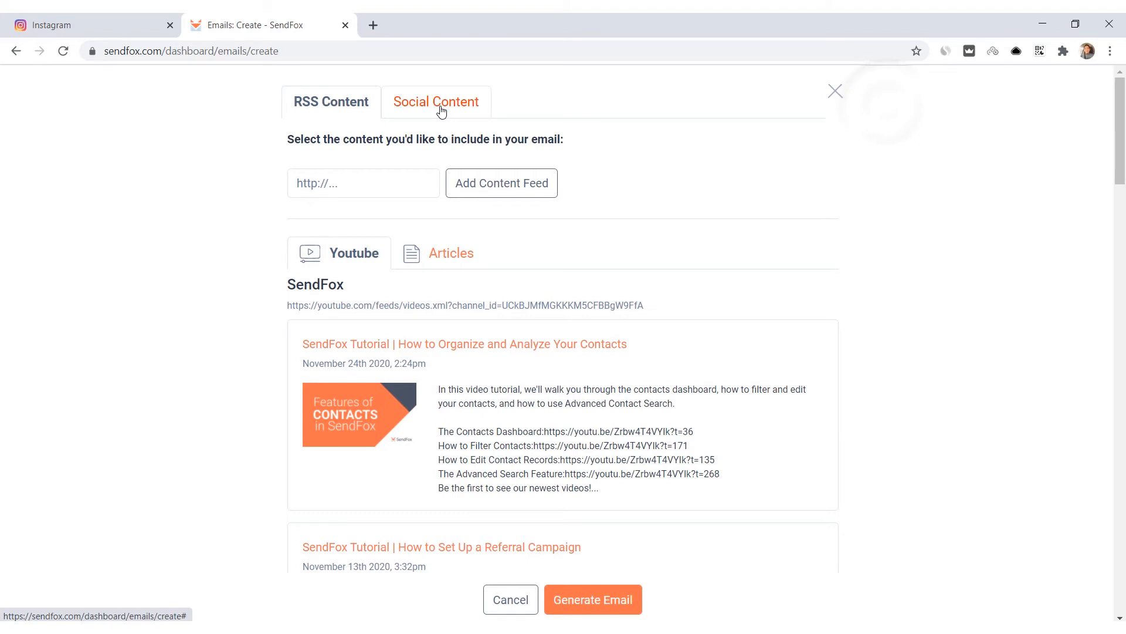
Step: Under Social Content, select Instagram posts including Setting up Referrals Campaigns and generate the email
click(435, 101)
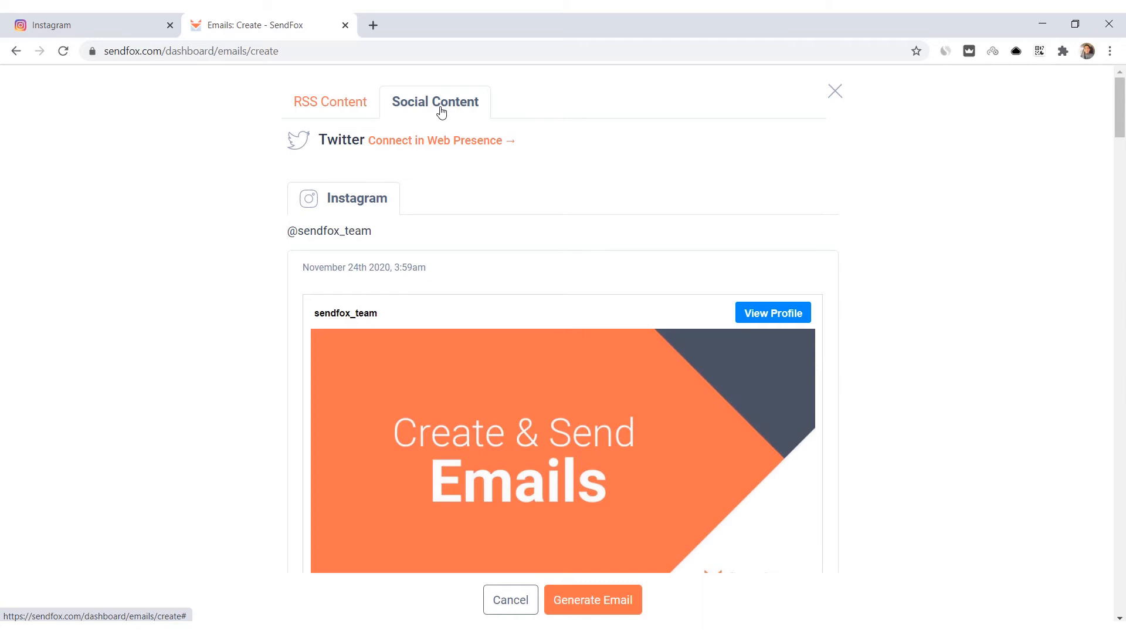
scroll(down, 3)
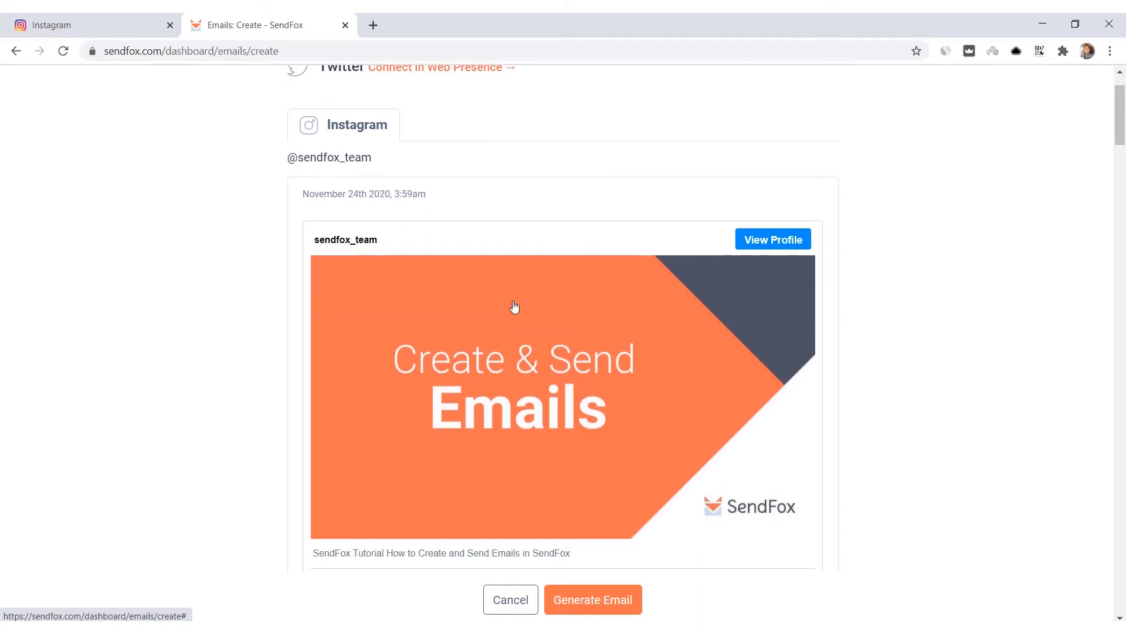
scroll(down, 3)
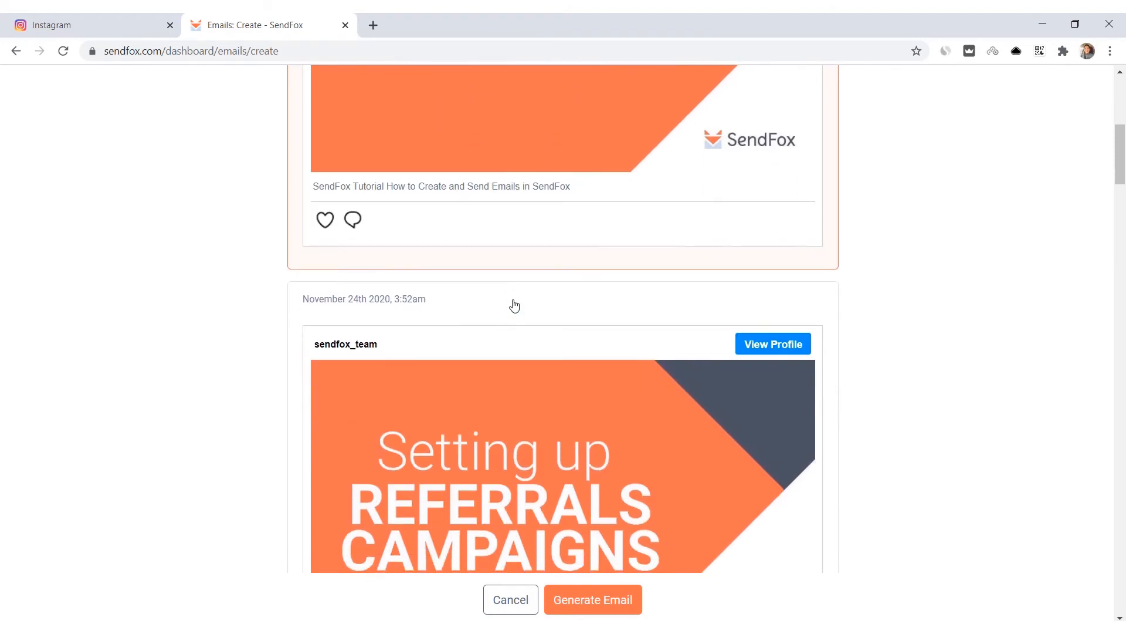
scroll(down, 3)
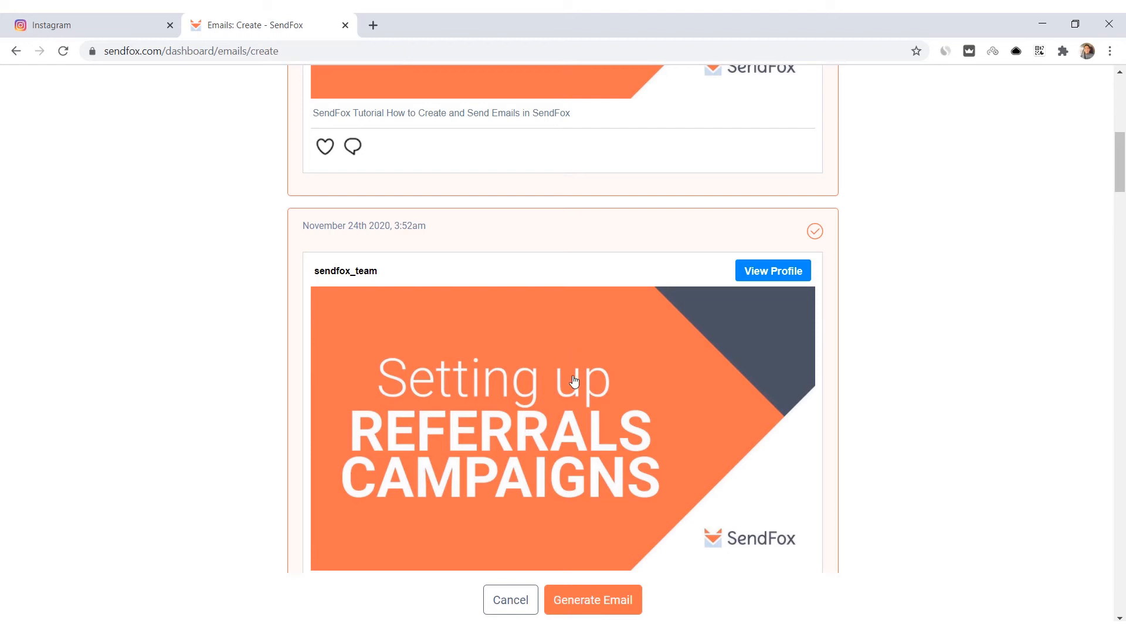
click(592, 600)
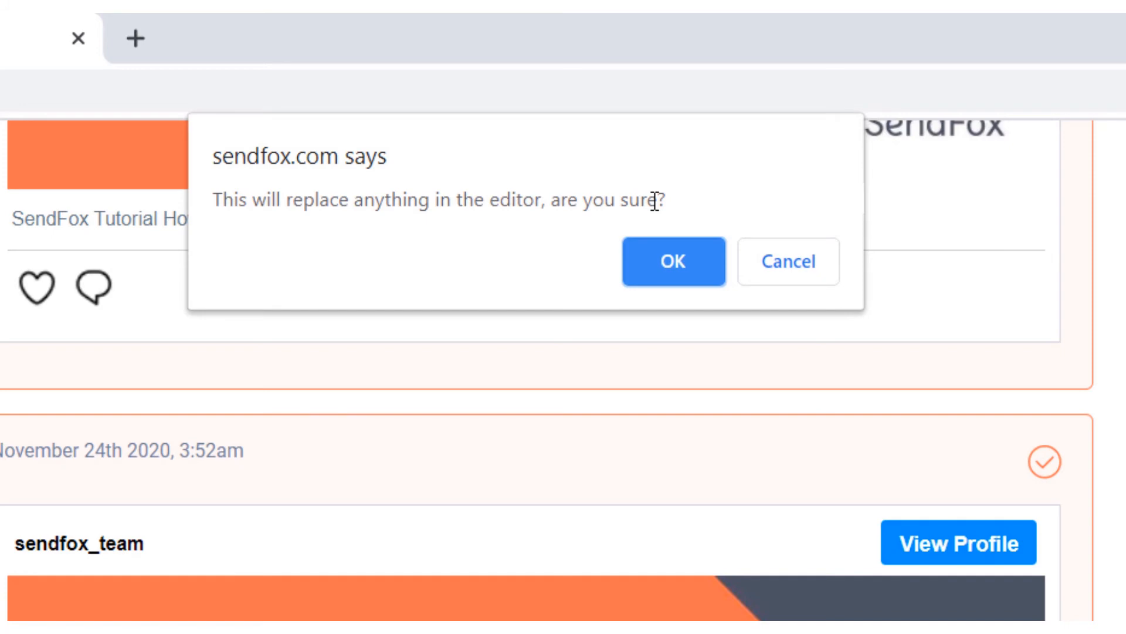
Step: Replace the editor with the generated Instagram content and save the email as a draft
click(673, 260)
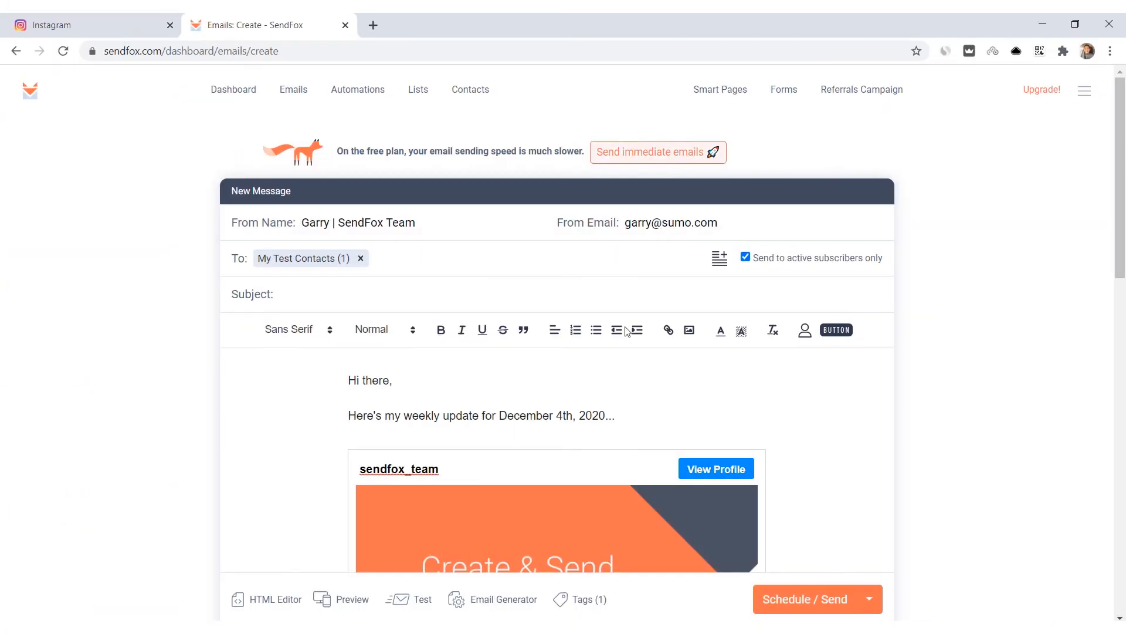
text(We)
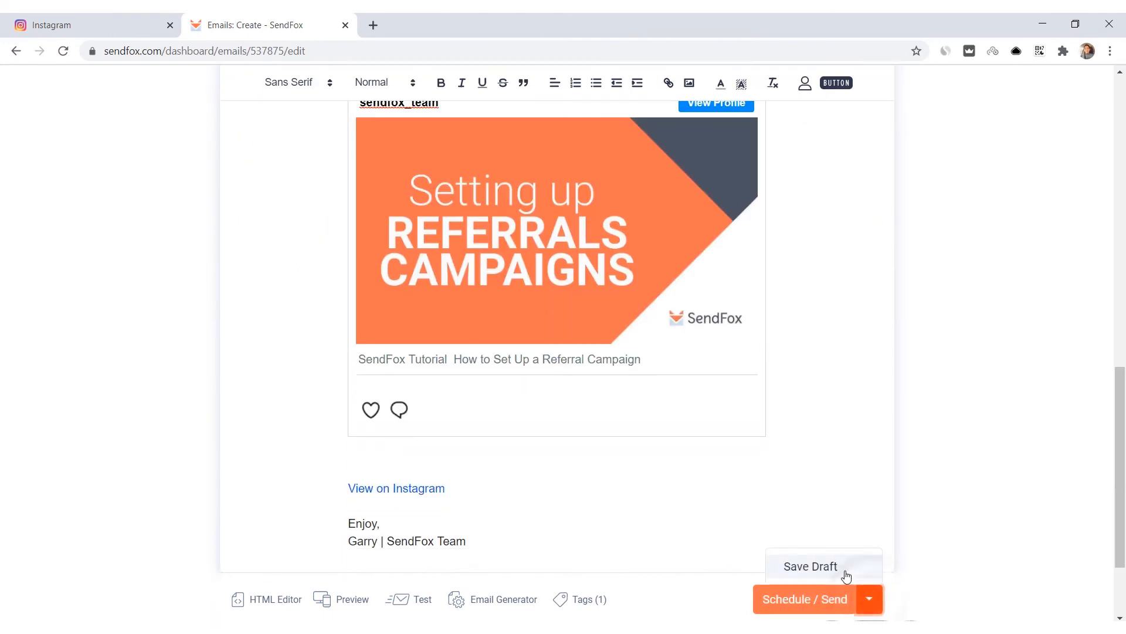
click(810, 566)
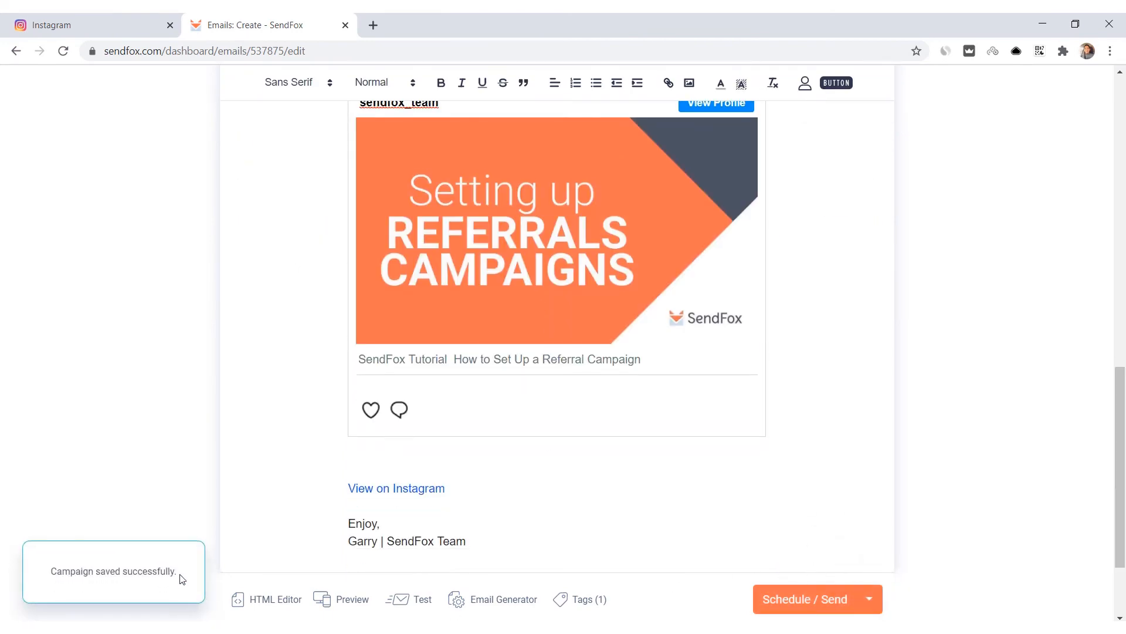
click(353, 598)
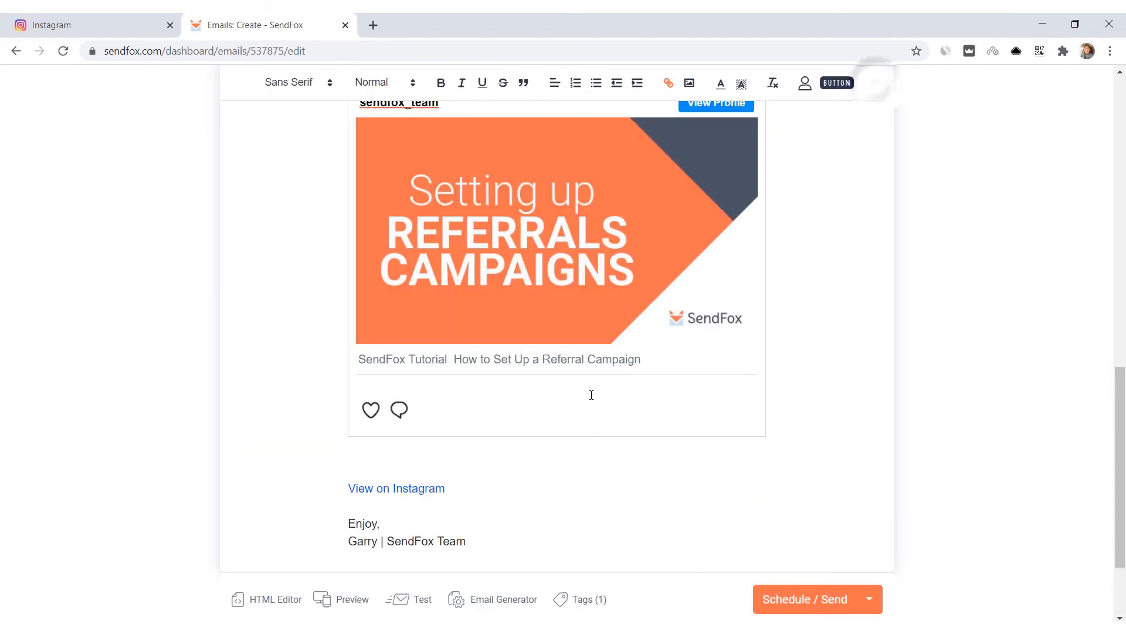
click(419, 599)
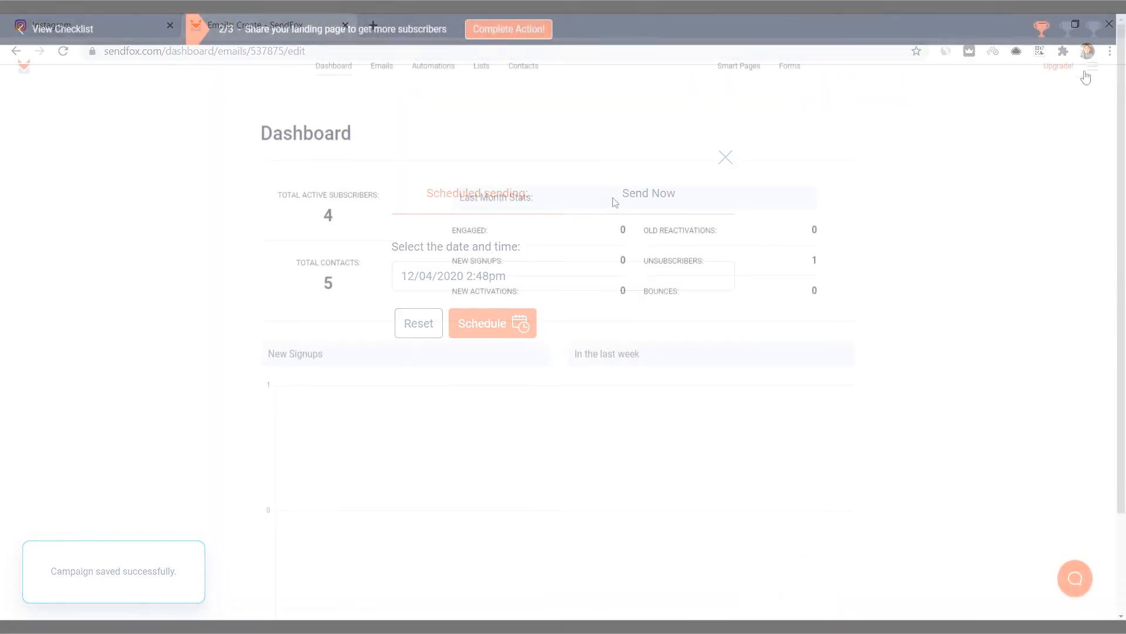
Step: Leave the saved draft and switch to the SendFox YouTube channel page
click(1093, 66)
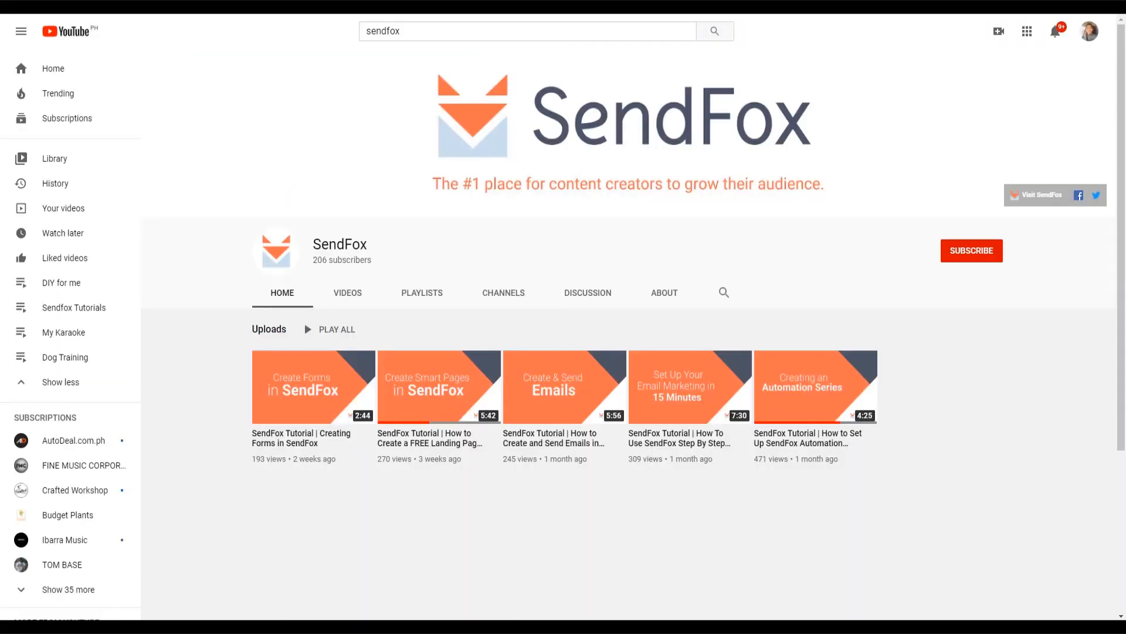
Step: Subscribe to the SendFox YouTube channel and bring up its notification bell options
click(971, 250)
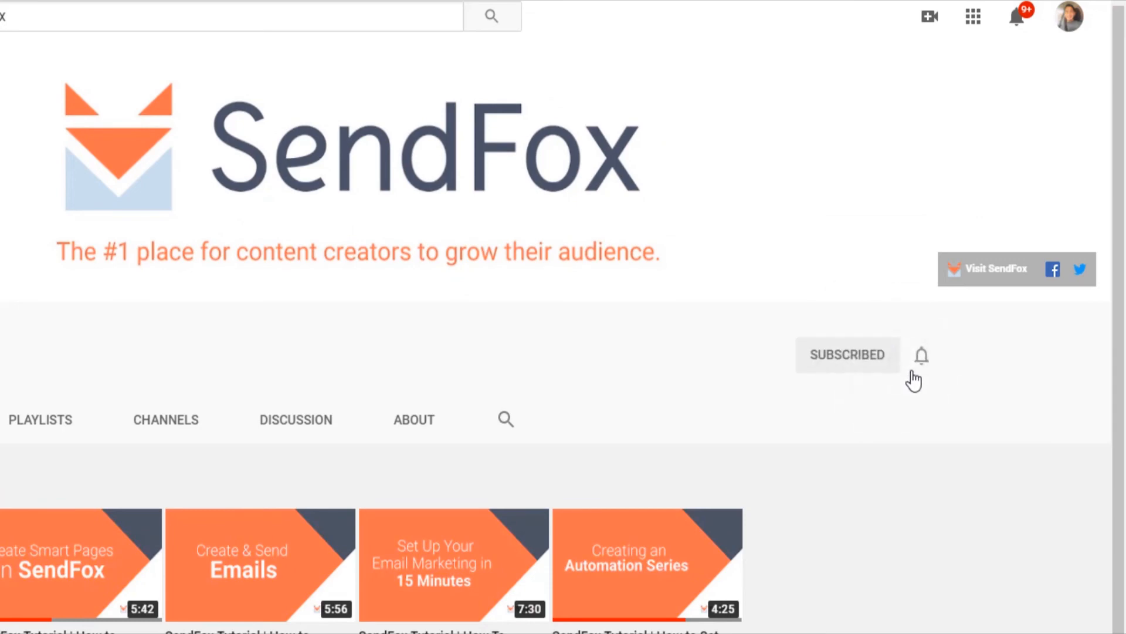
click(922, 356)
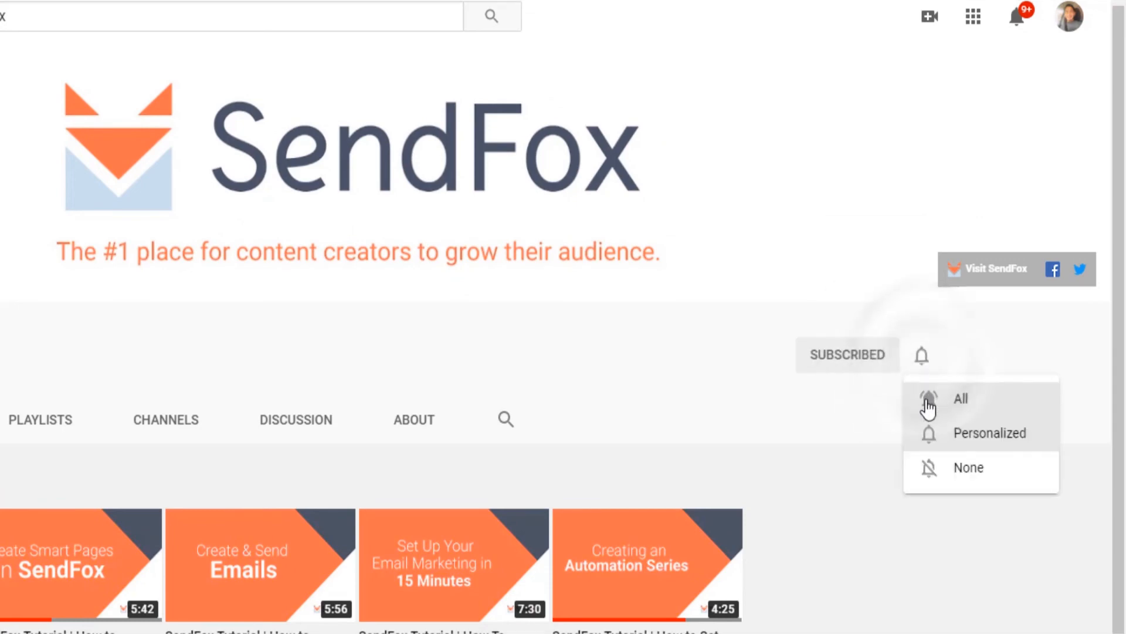